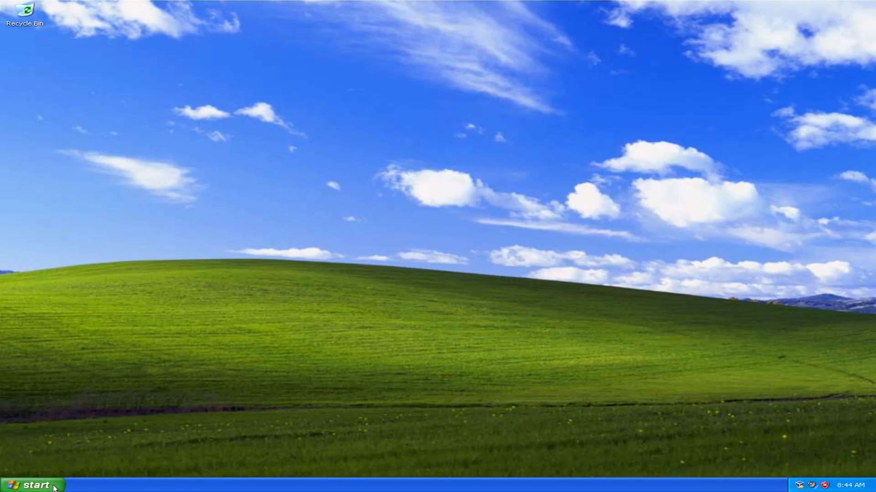
mouse_move(438, 365)
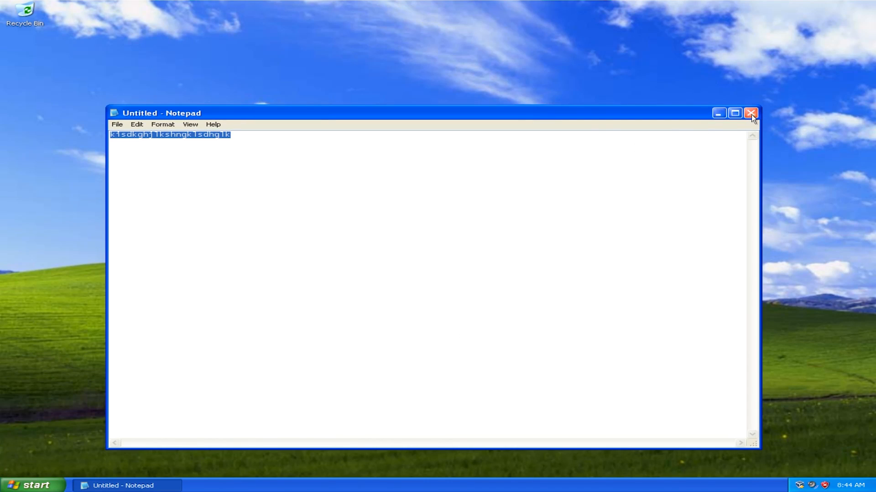
Close Notepad, then set a new password for the local test account in Computer Management.
click(31, 484)
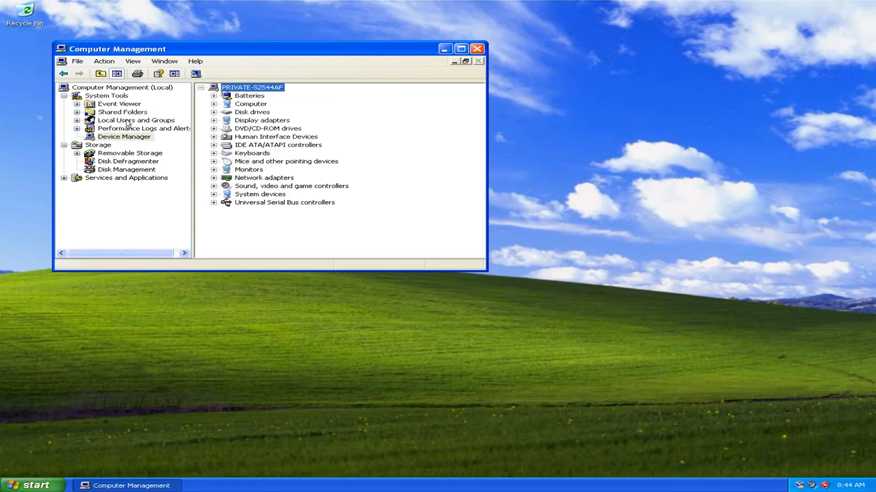
right_click(222, 97)
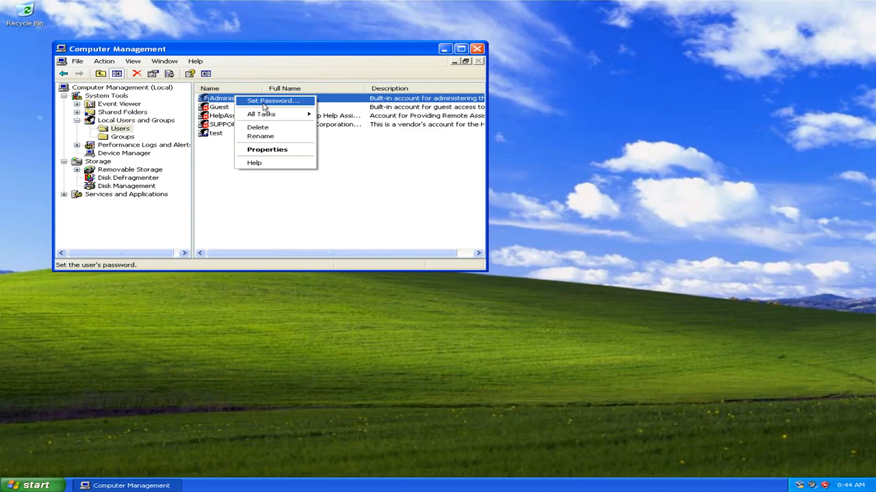
click(272, 100)
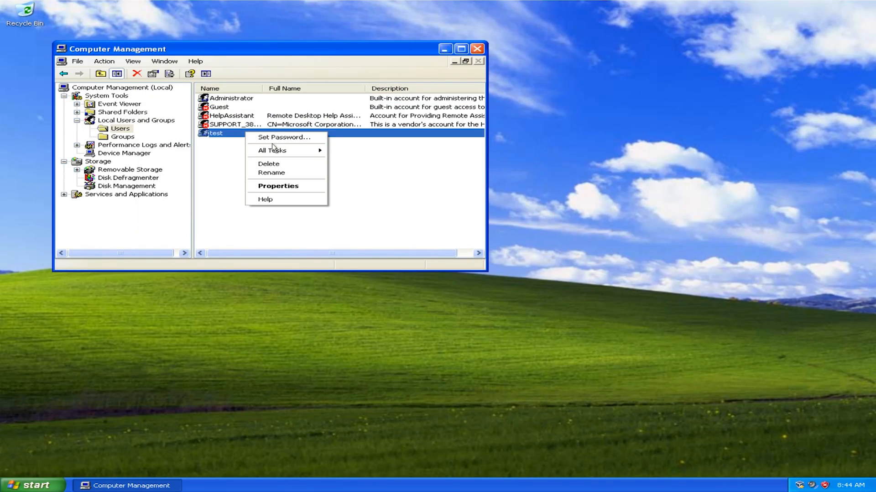
click(283, 137)
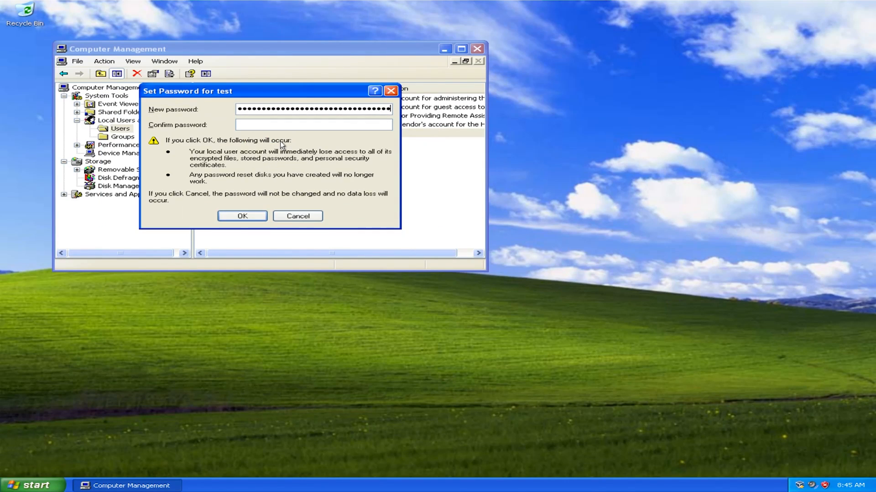
text(password)
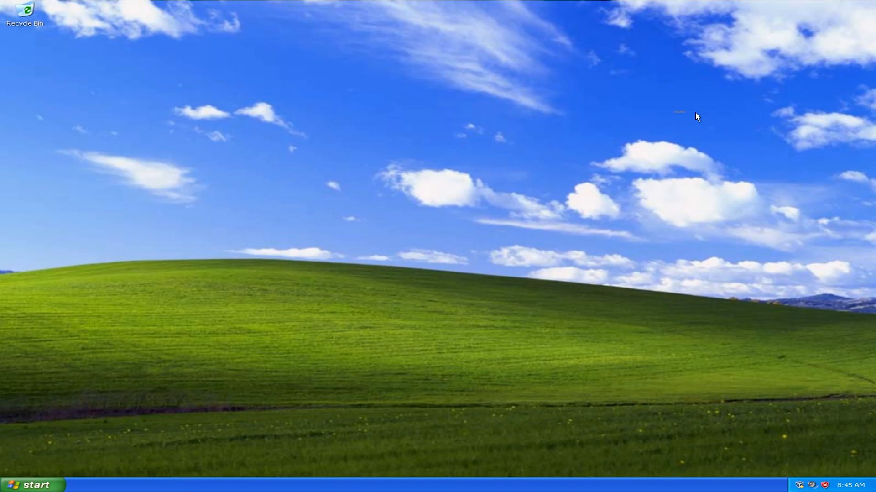
mouse_move(47, 484)
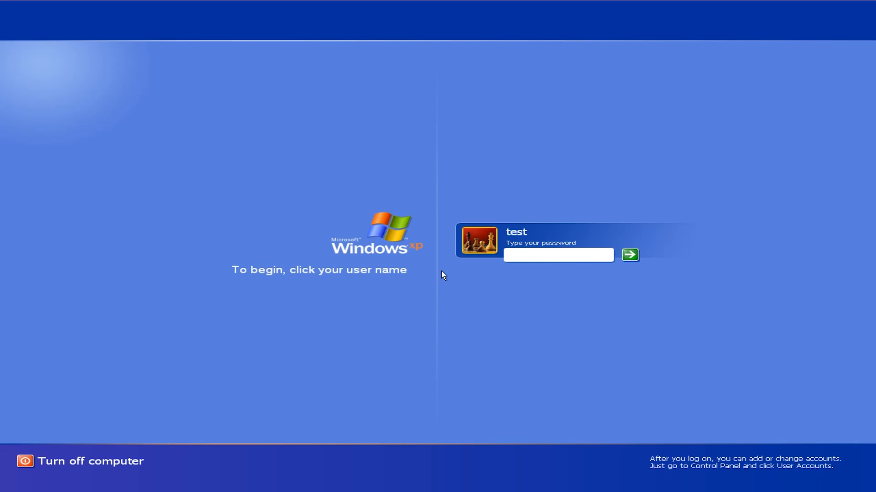
From the test account's logon screen, restart the computer via Turn off computer.
click(557, 255)
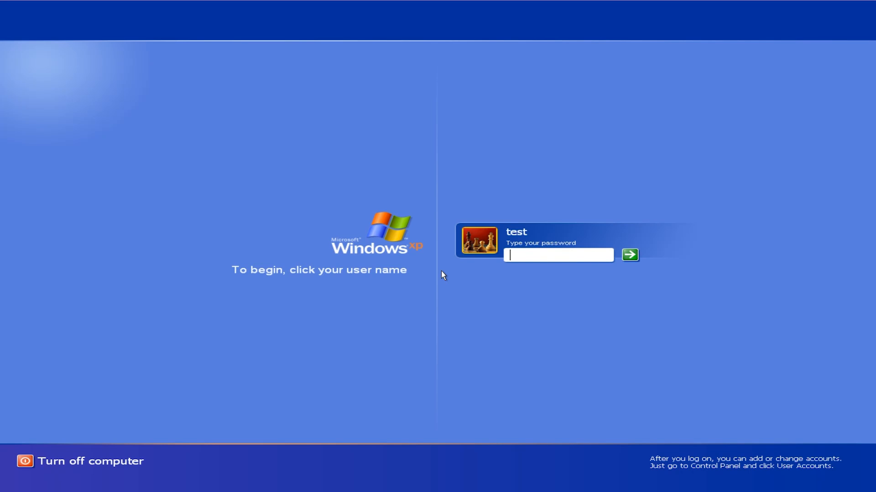
click(630, 255)
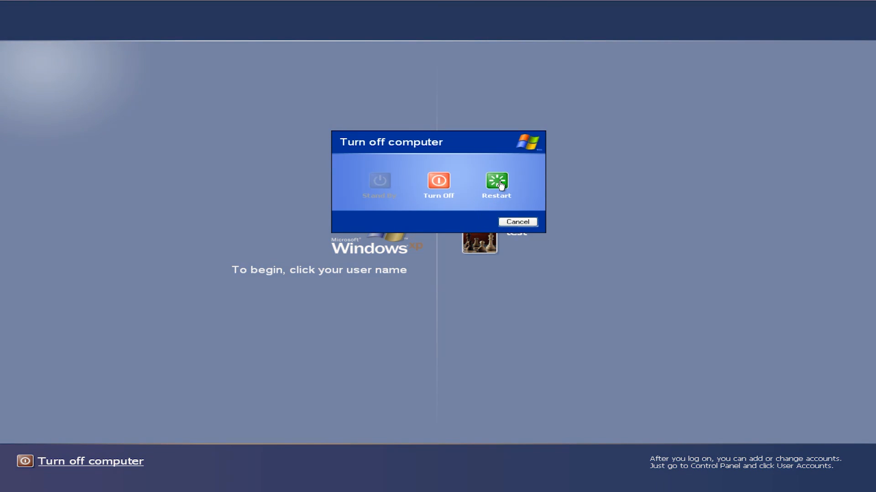
click(438, 184)
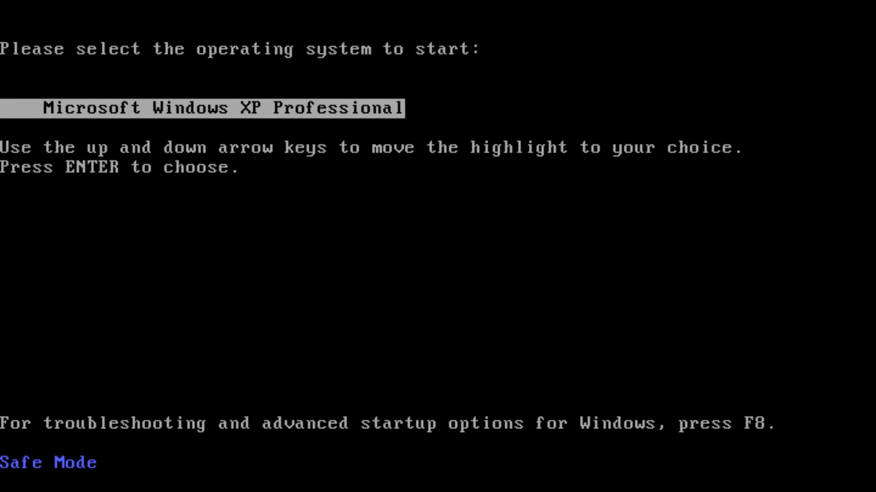
Boot Windows XP Professional in the selected Safe Mode option.
key(enter)
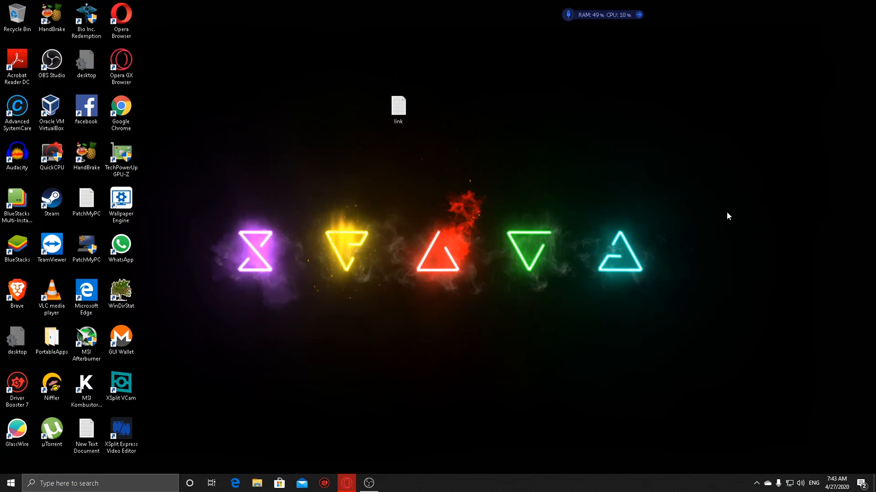
Open the desktop 'link' file in Notepad to view the download links.
click(398, 106)
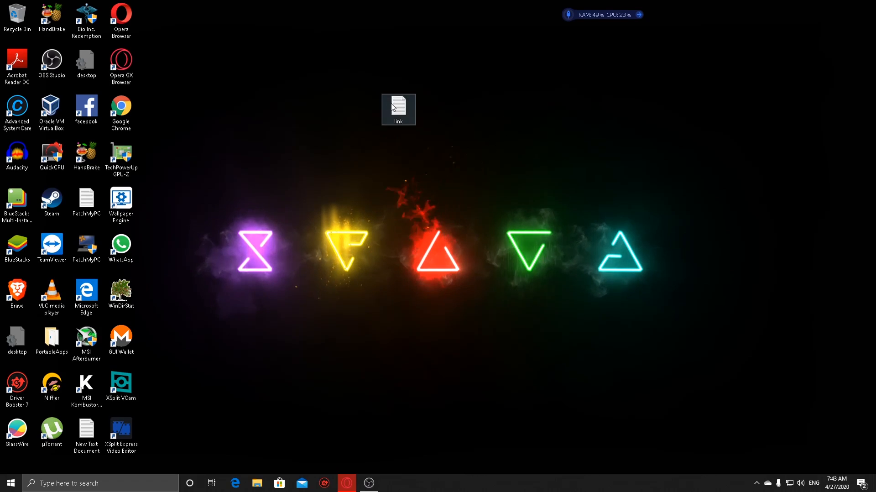
double_click(399, 106)
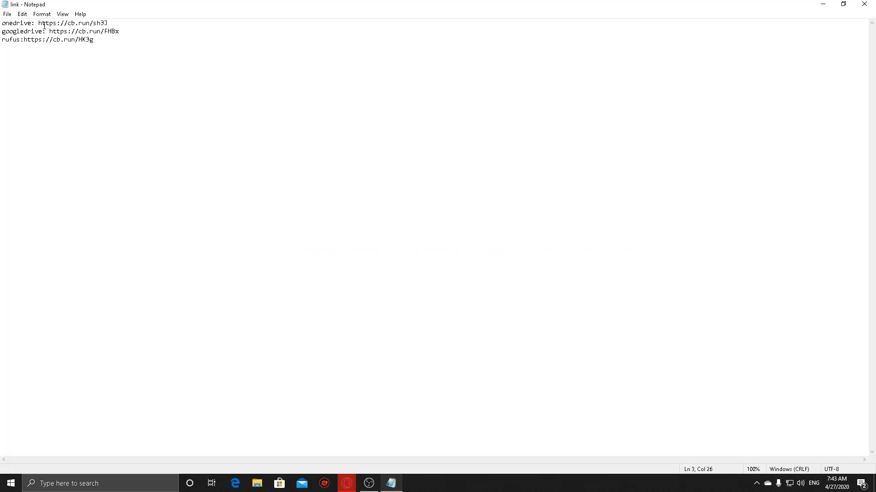
mouse_move(326, 453)
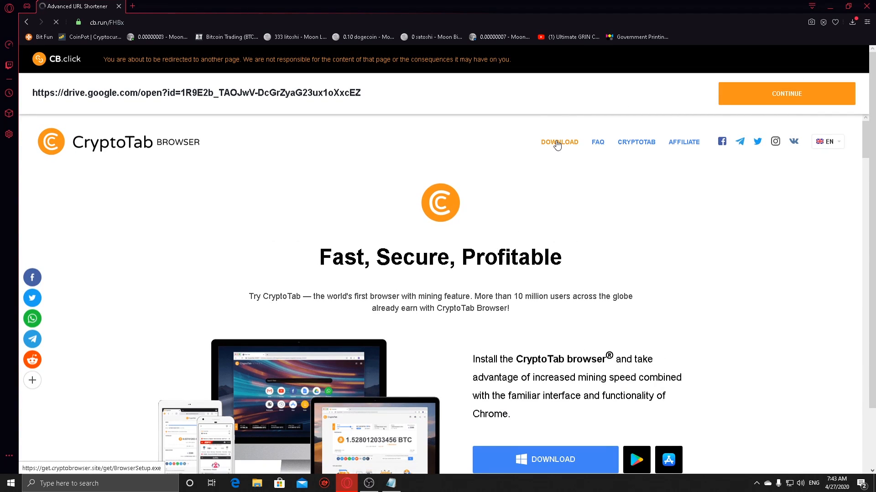
Download liveboot_full823.iso from Google Drive, bypassing the virus-scan warning.
click(786, 94)
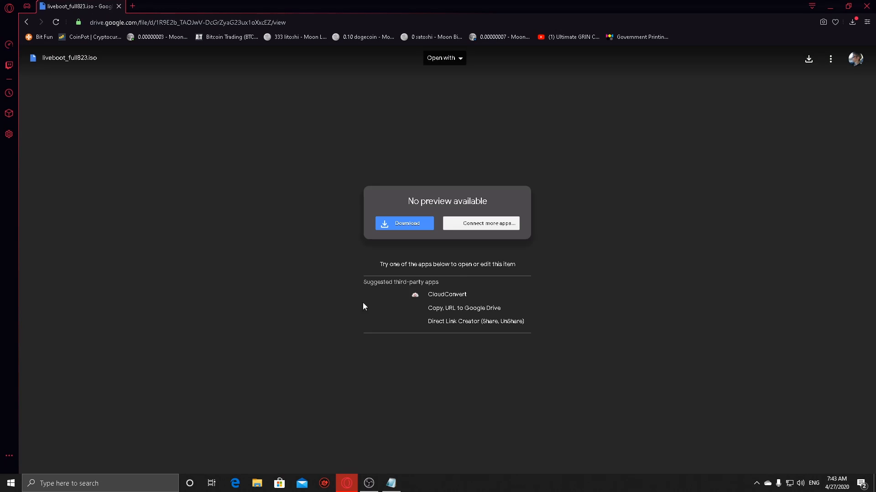
click(404, 223)
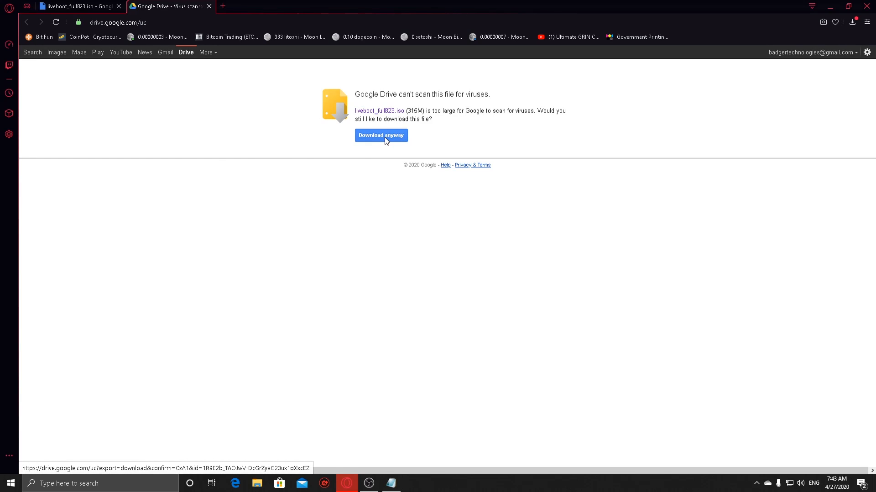
click(381, 135)
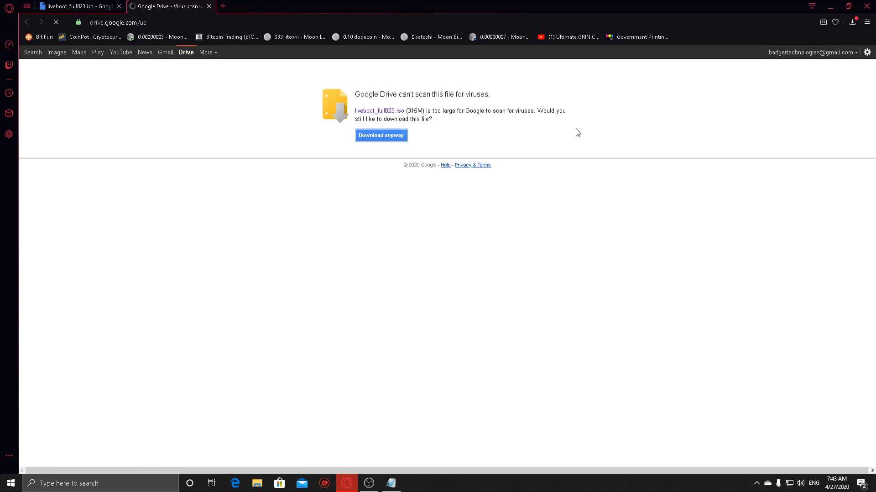
click(381, 135)
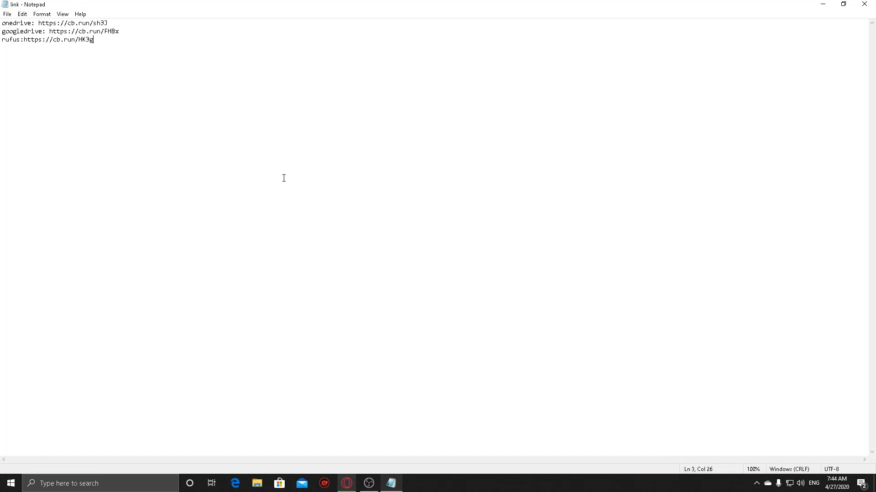
Select the Rufus link line in Notepad and open the Rufus website.
triple_click(47, 40)
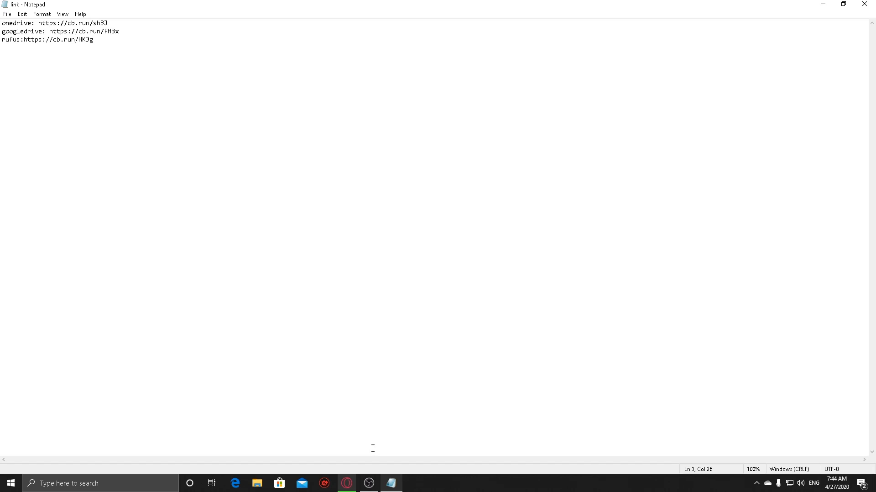
click(346, 482)
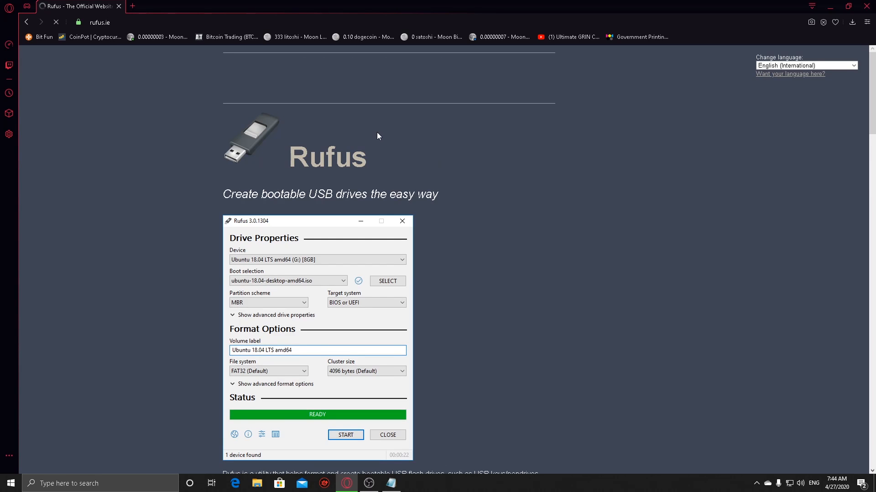
Download Rufus 3.10 from the Download section and save the executable.
scroll(down, 3)
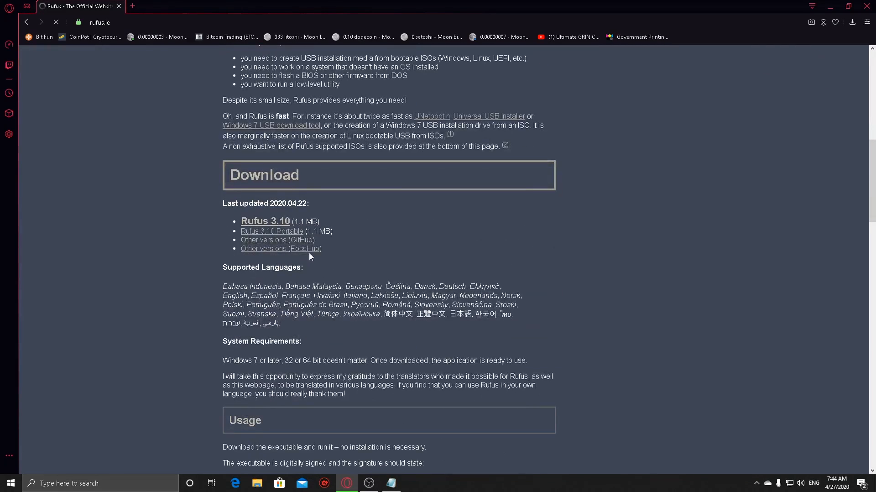
mouse_move(521, 230)
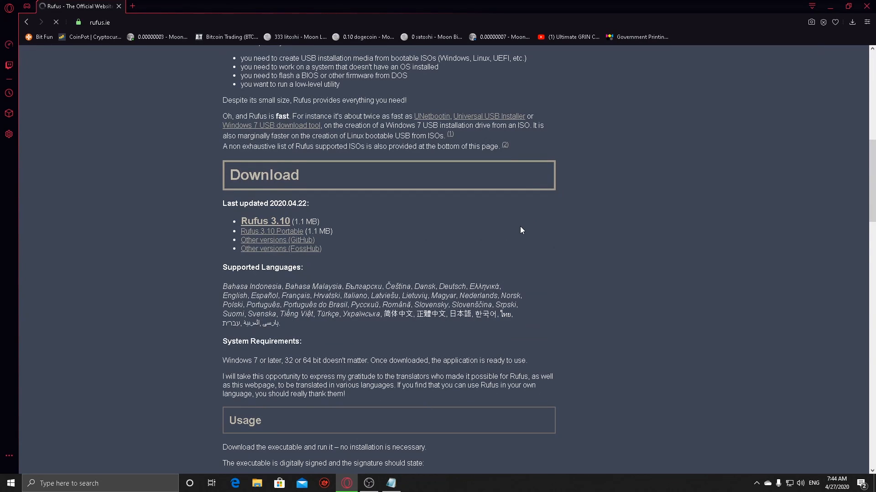
click(265, 220)
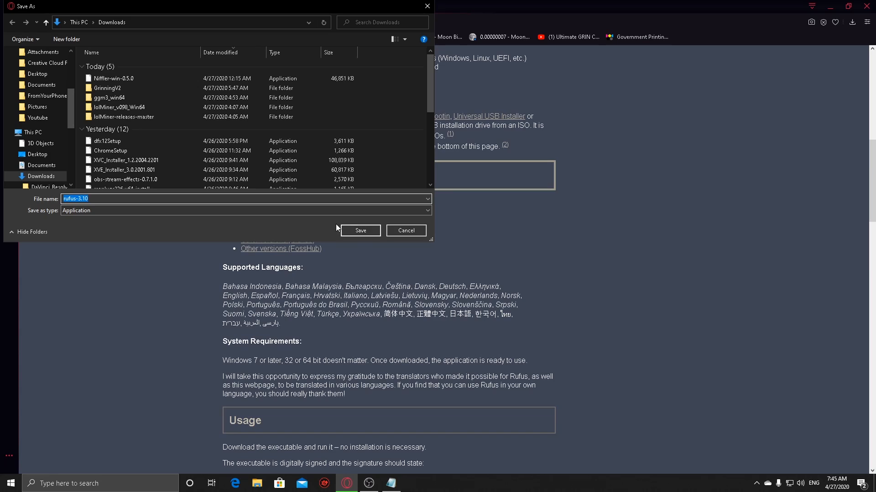
click(360, 230)
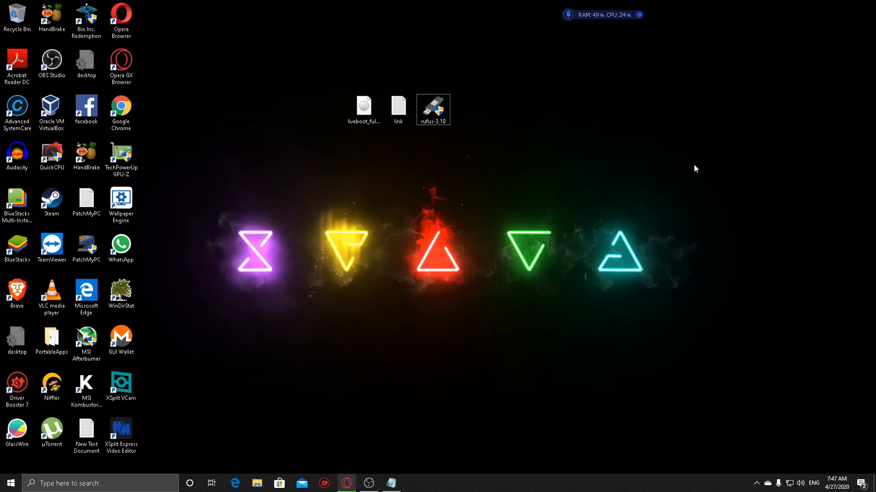
mouse_move(686, 156)
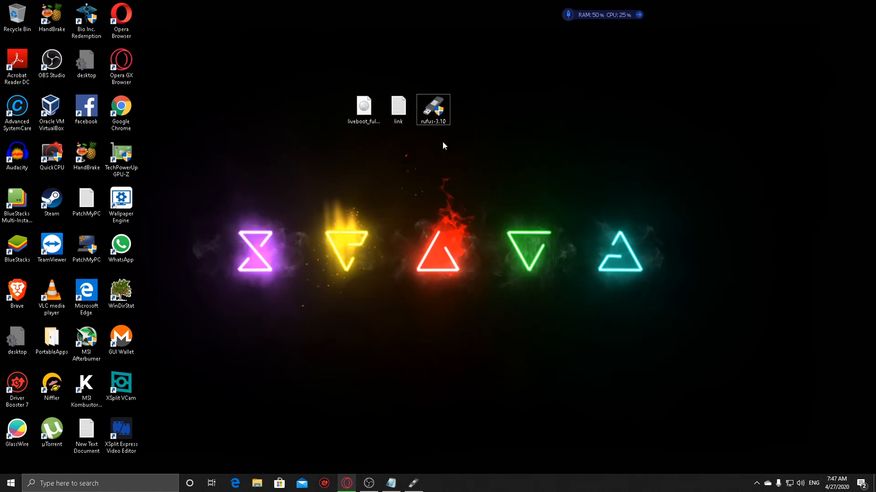
Launch Rufus 3.10, decline update checks, and select the 128 GB USB drive.
double_click(433, 107)
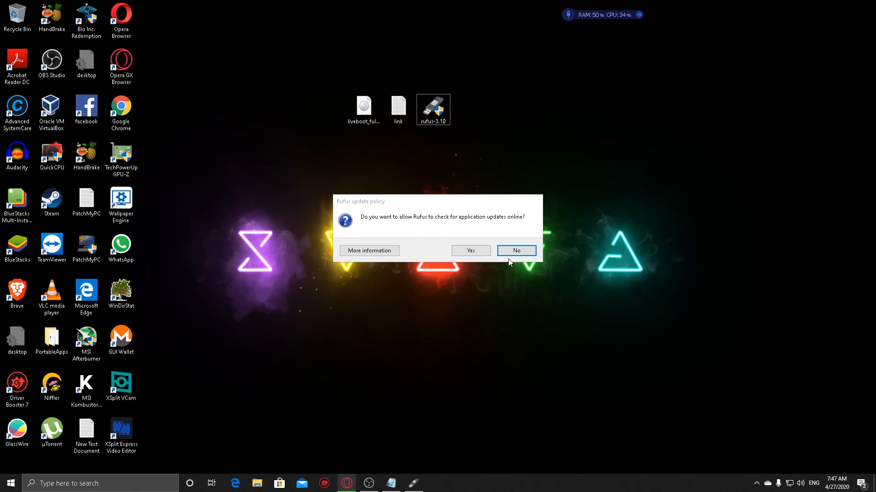
click(515, 250)
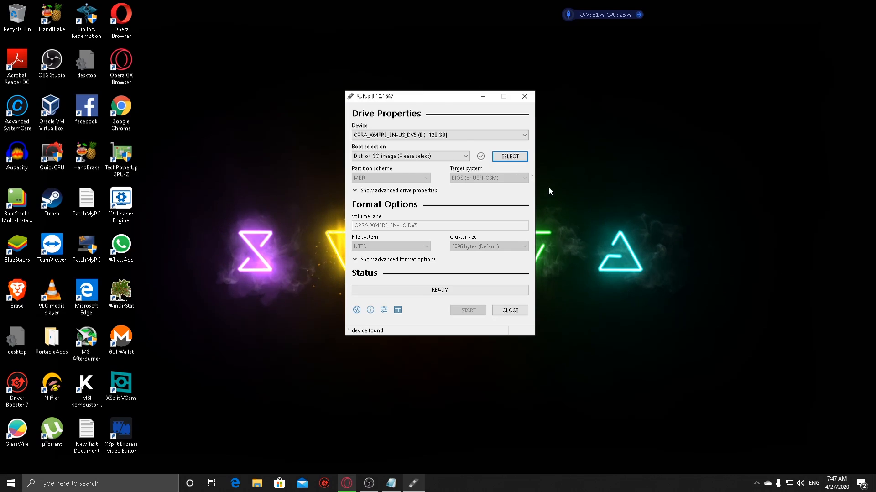
click(438, 134)
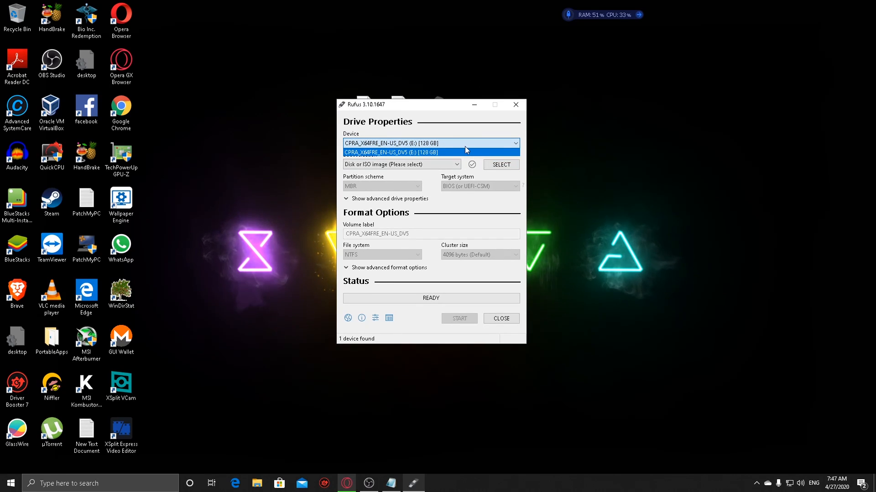
click(430, 152)
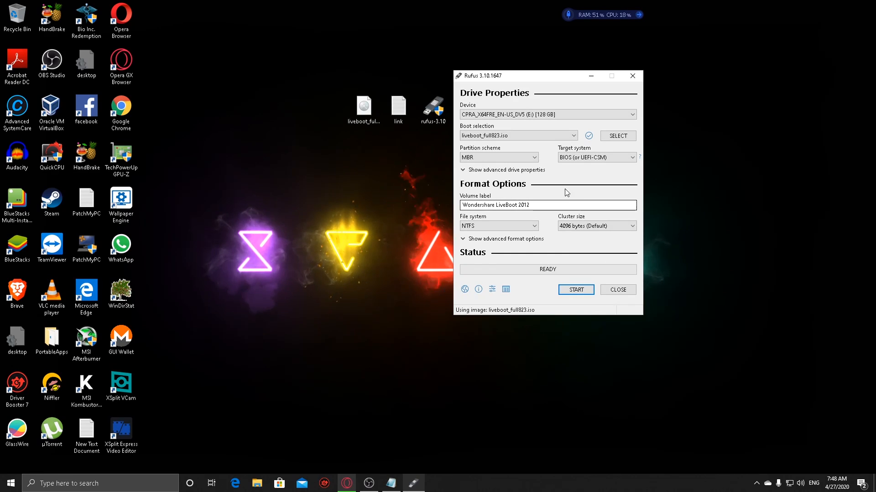
Start writing the LiveBoot ISO and accept that the USB drive's data will be erased.
click(576, 289)
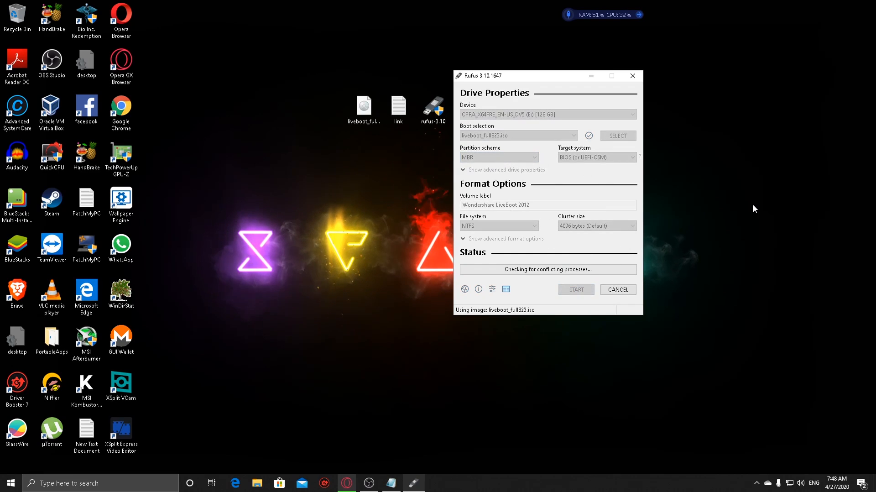
click(575, 289)
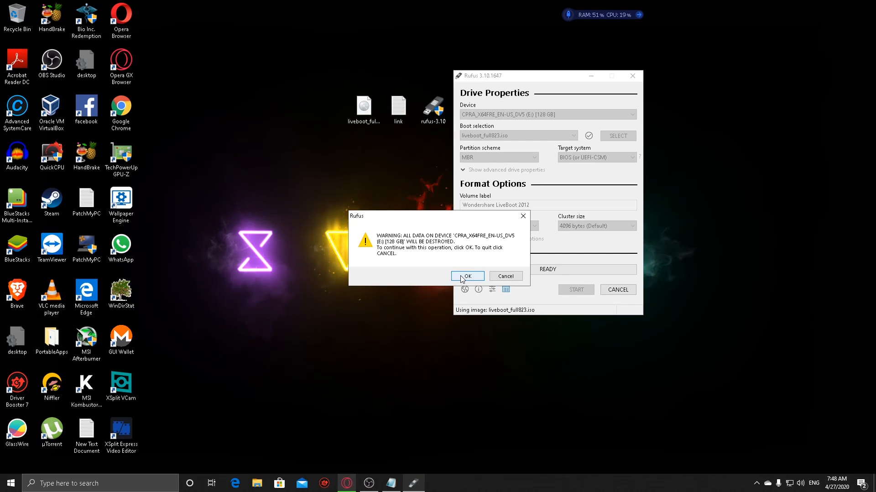
click(466, 276)
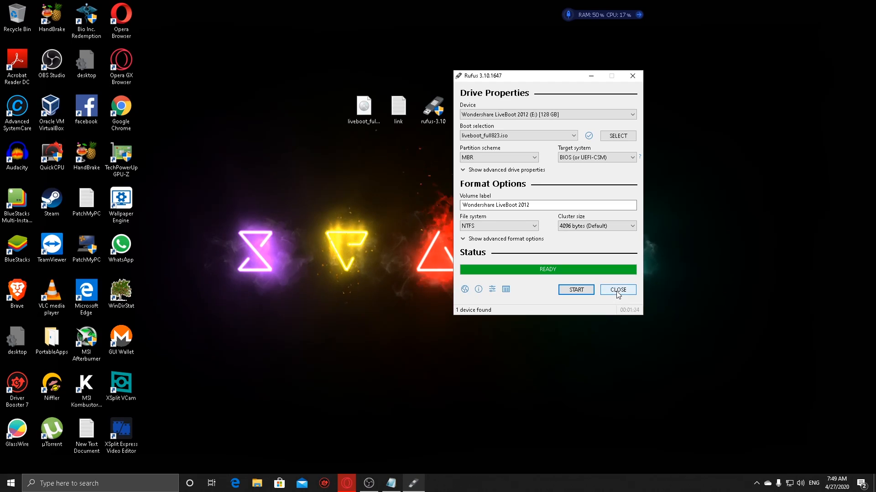
Close Rufus and choose '1 Boot from LiveBoot' in the Boot Menu.
click(617, 290)
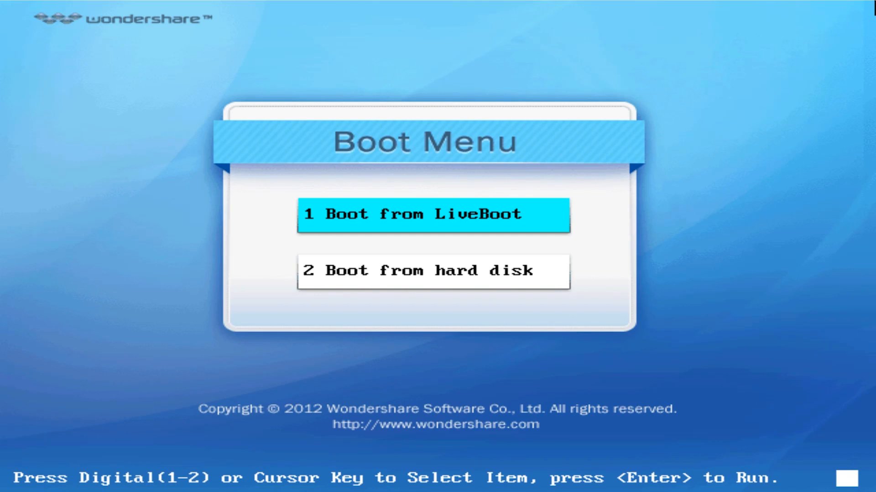
click(433, 271)
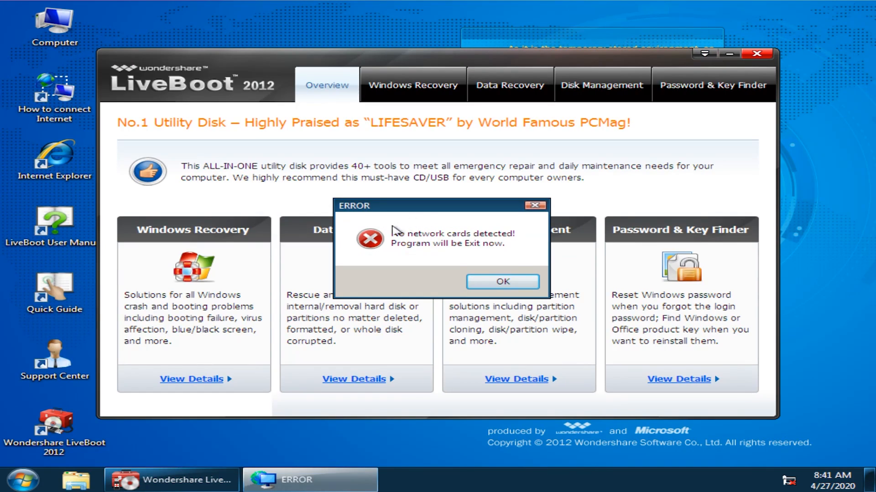
mouse_move(459, 286)
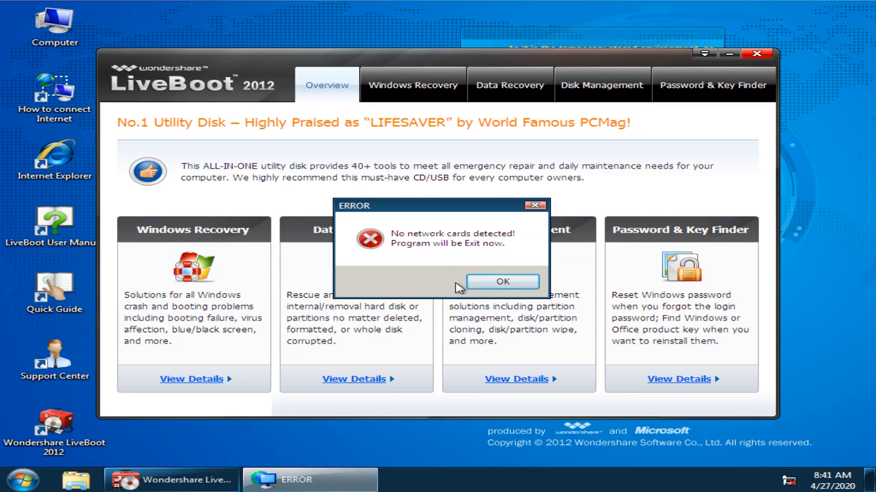
Dismiss the 'No network cards detected' error to return to the LiveBoot overview.
click(501, 282)
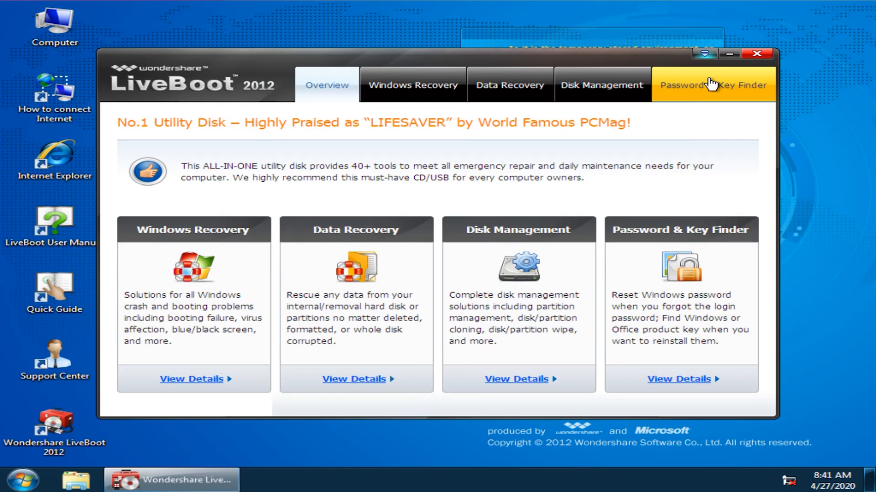
Reset the Windows XP 'test' account password to blank using Admin Password Resetter.
click(713, 85)
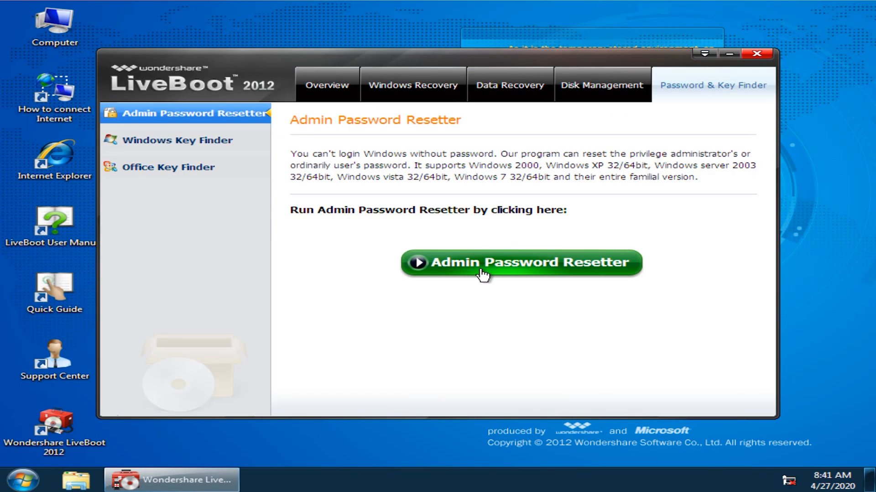
click(520, 261)
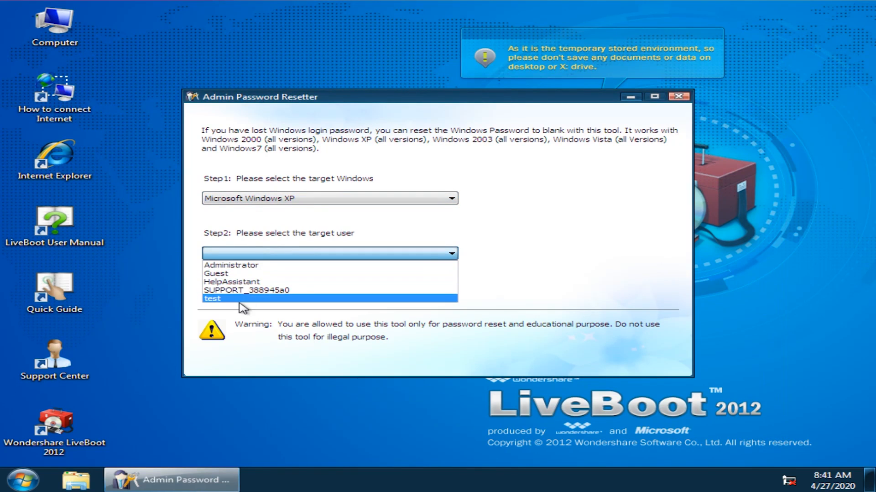
click(212, 298)
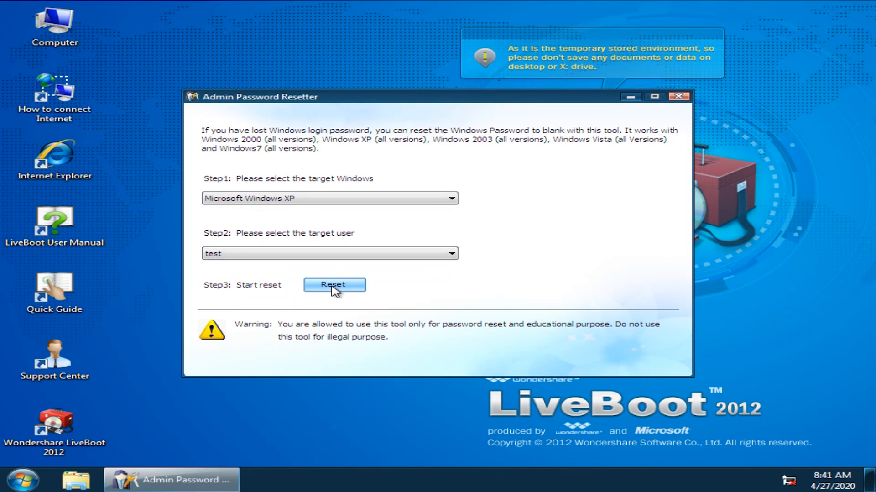
click(334, 285)
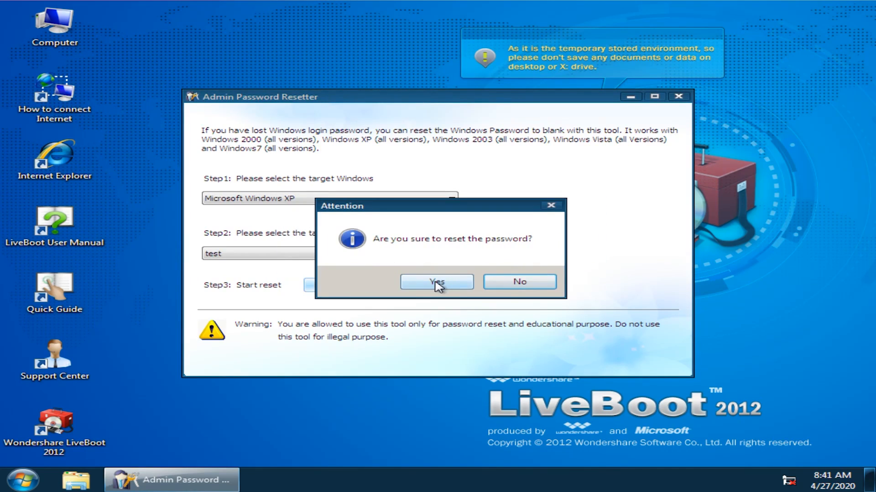
click(438, 281)
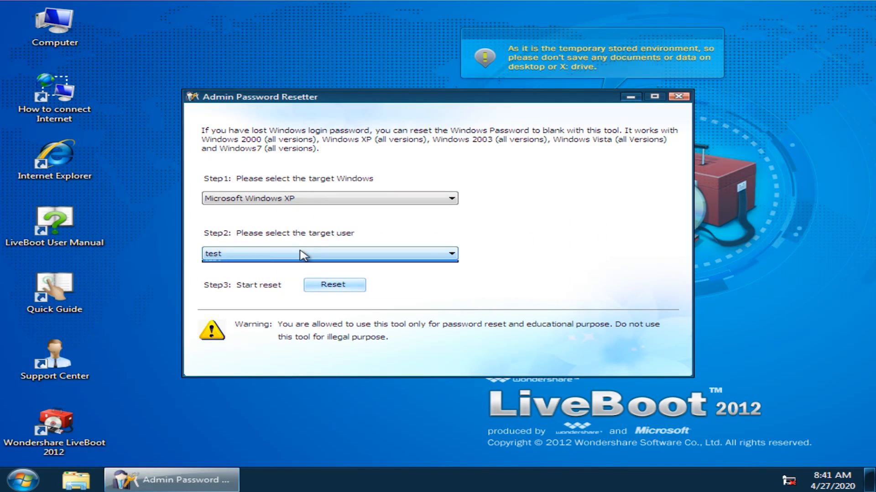
Reset the Administrator account password to blank as well.
click(334, 284)
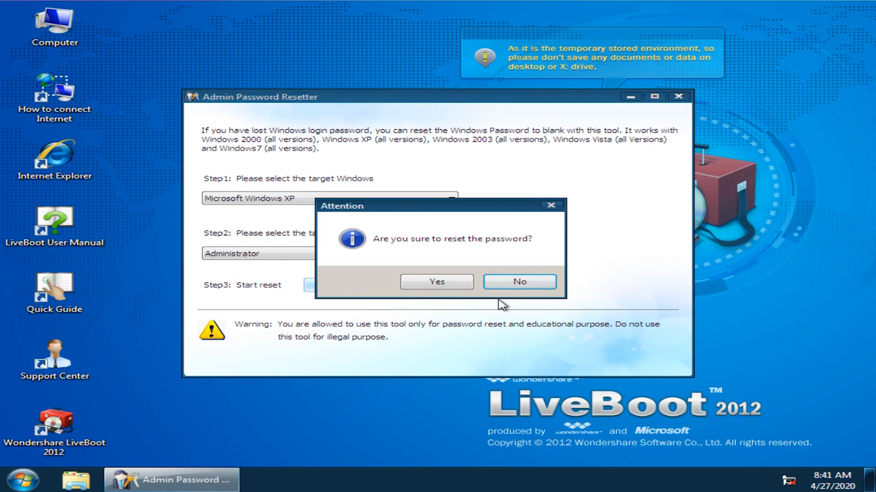
click(519, 281)
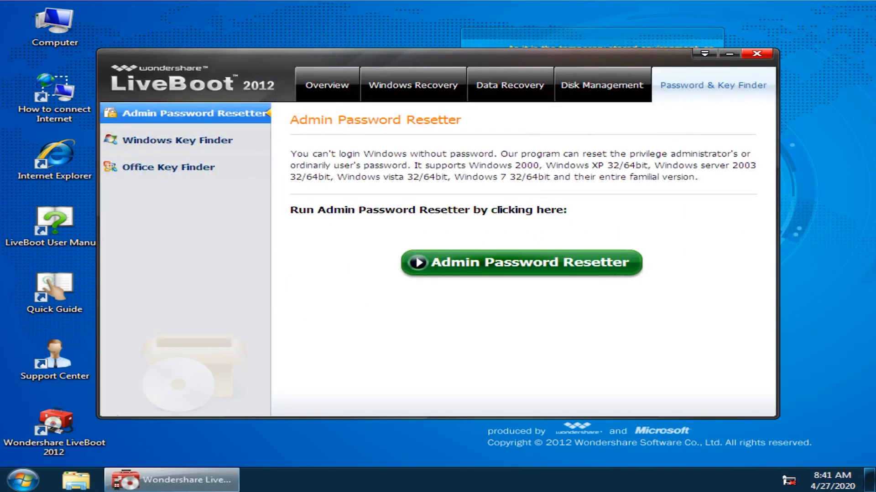
click(757, 54)
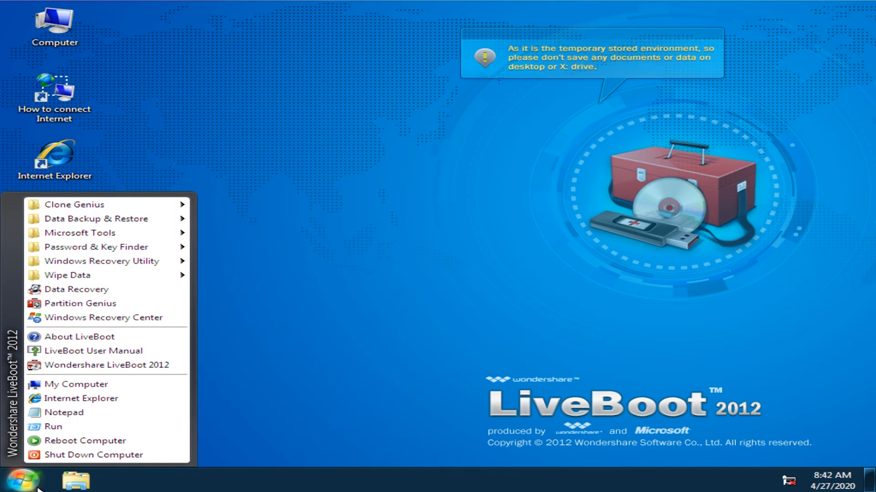
mouse_move(69, 465)
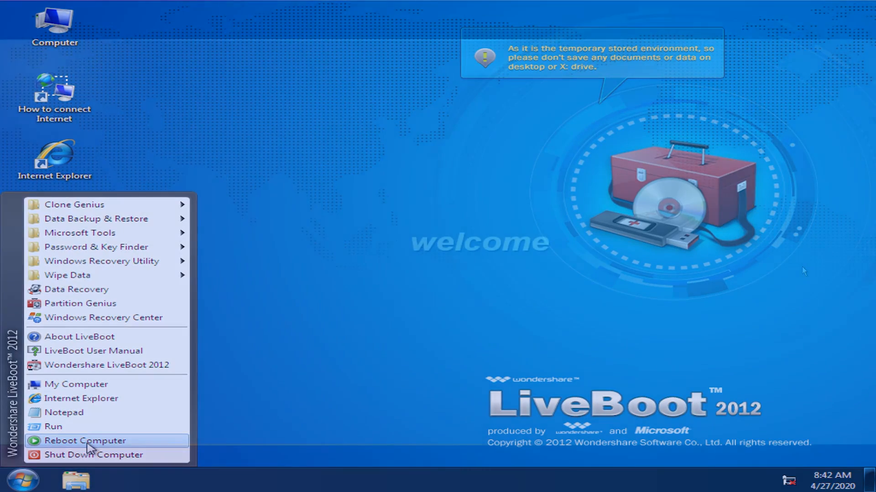
Reboot the computer from LiveBoot so Windows XP starts.
click(85, 440)
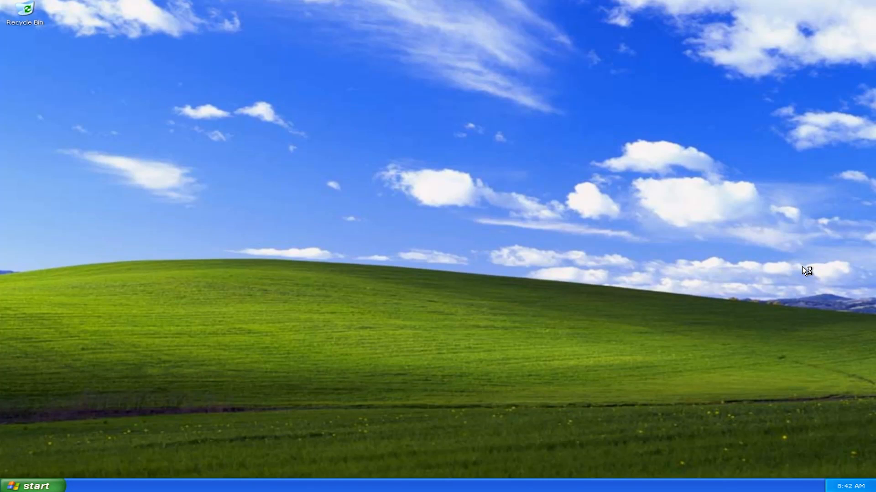
click(30, 485)
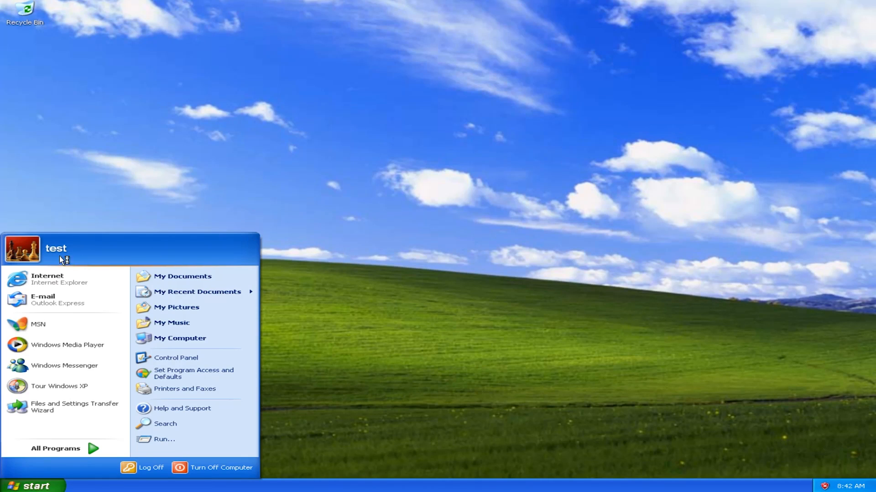
click(32, 485)
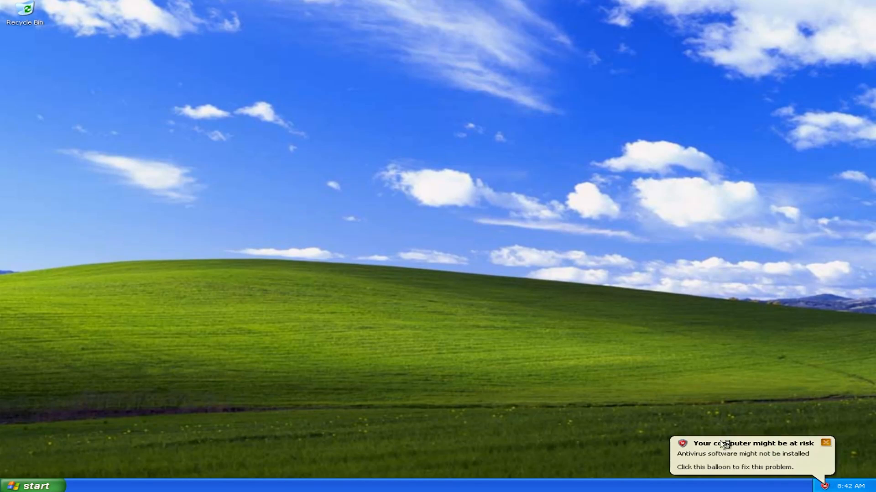
click(826, 443)
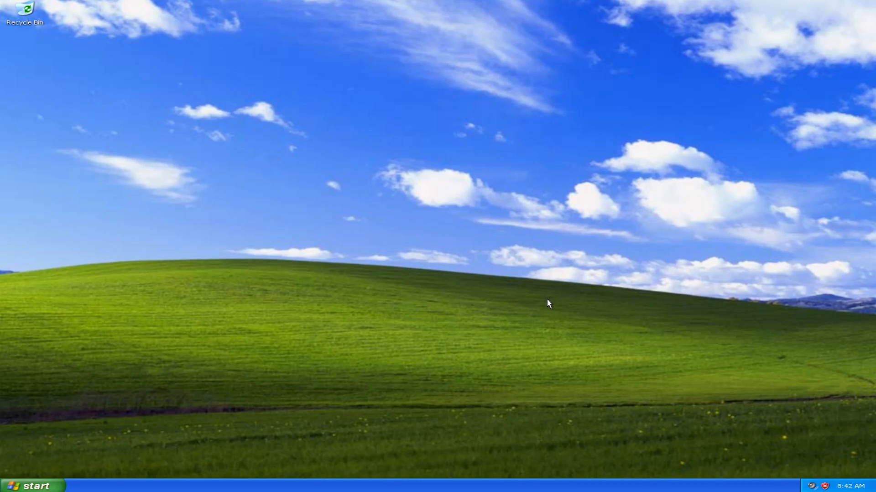
mouse_move(460, 387)
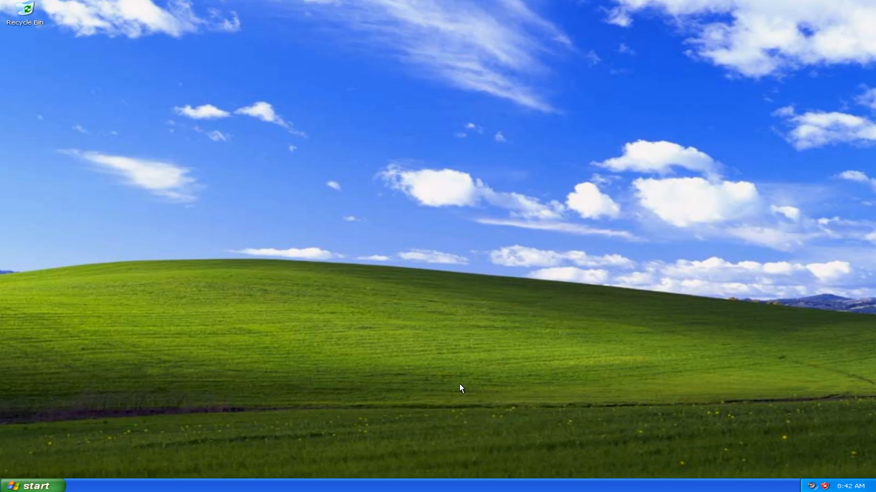